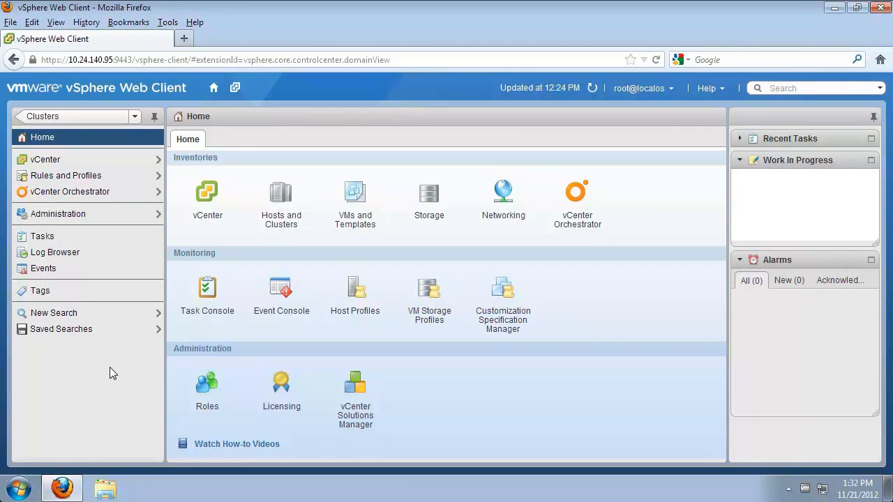
- Navigate vCenter > Clusters > Cluster02 and show its Manage settings with DRS off
click(45, 159)
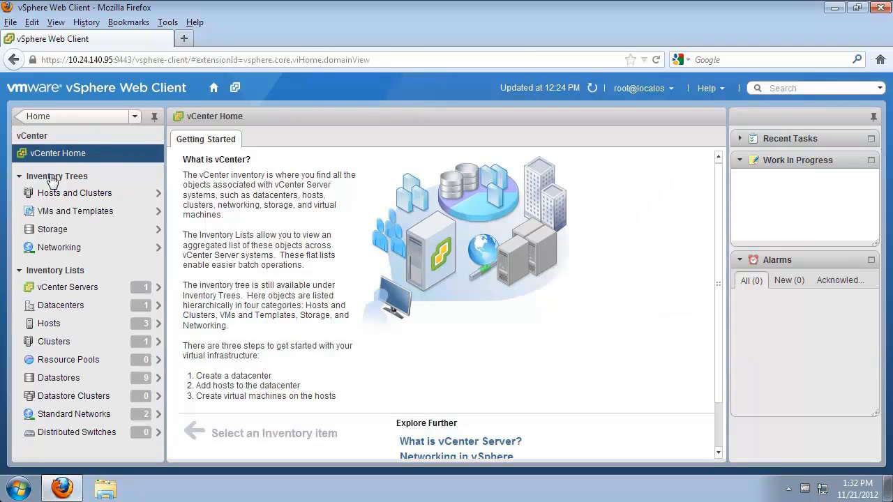
click(53, 340)
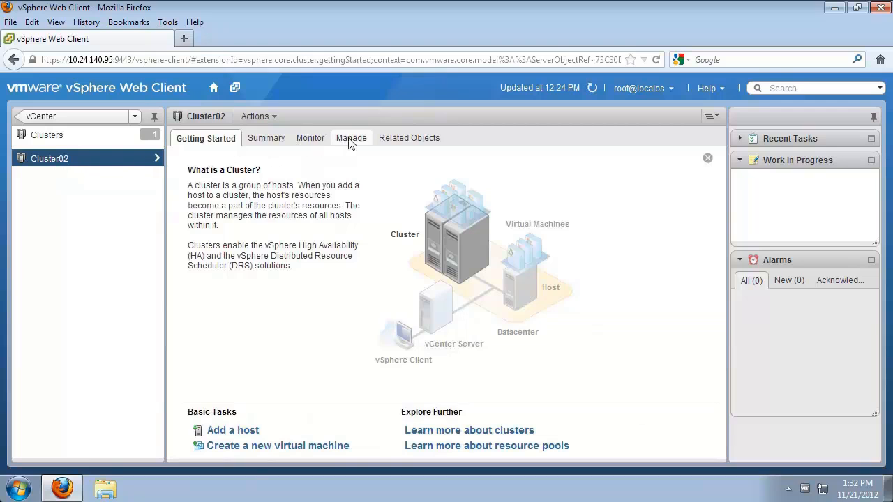
click(351, 138)
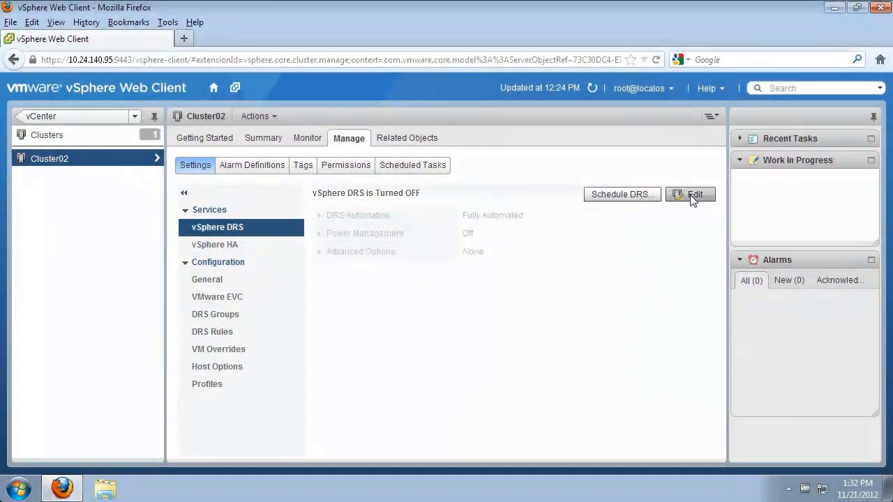
- Edit Cluster02 to turn on vSphere DRS with automation level Fully Automated
click(689, 194)
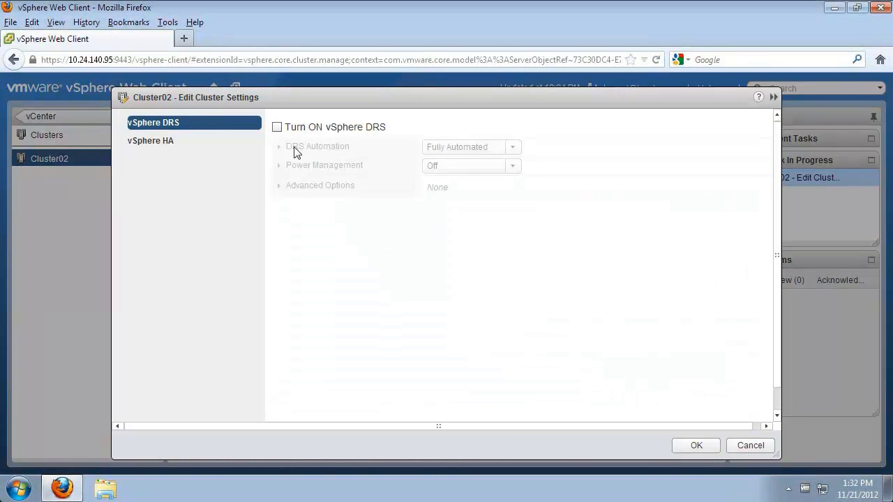
click(276, 127)
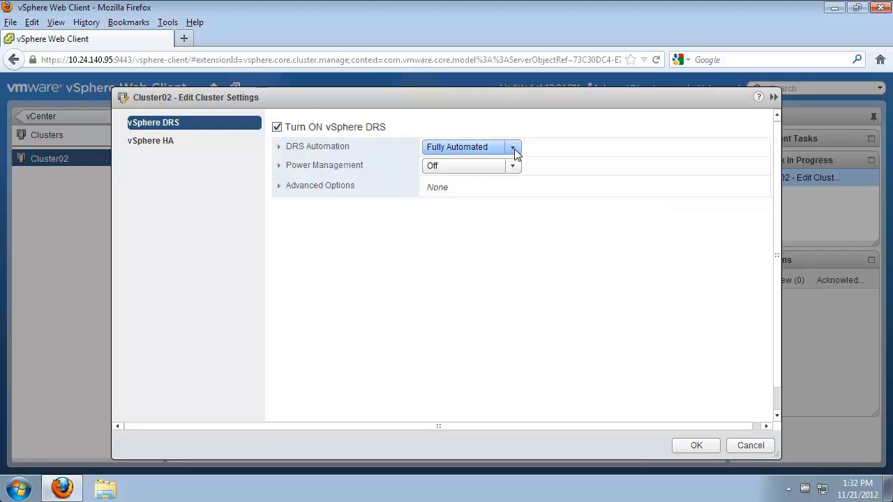
click(513, 148)
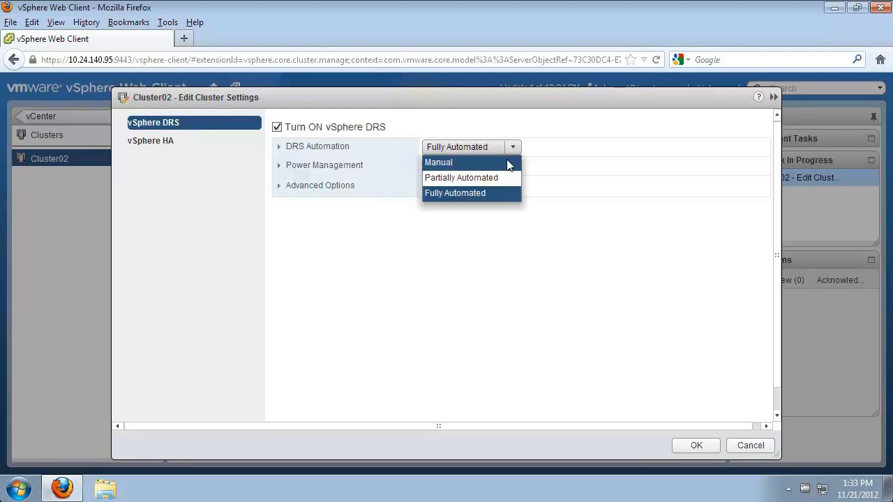
mouse_move(516, 181)
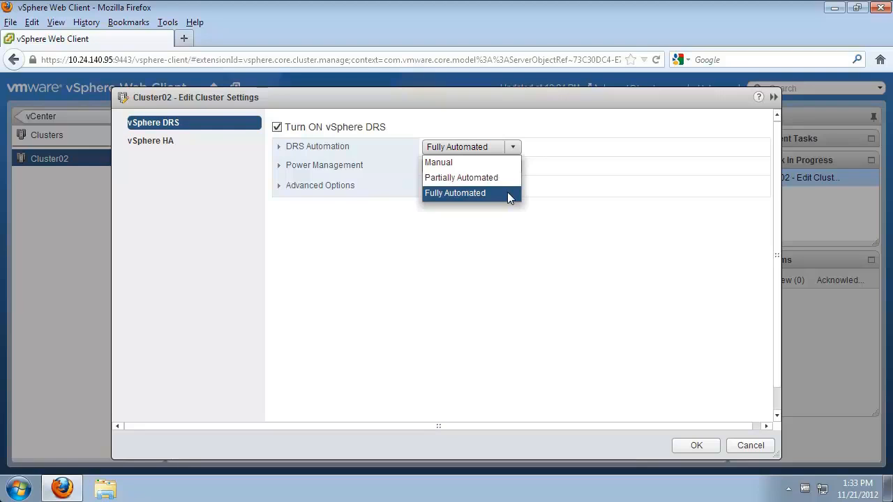
click(455, 192)
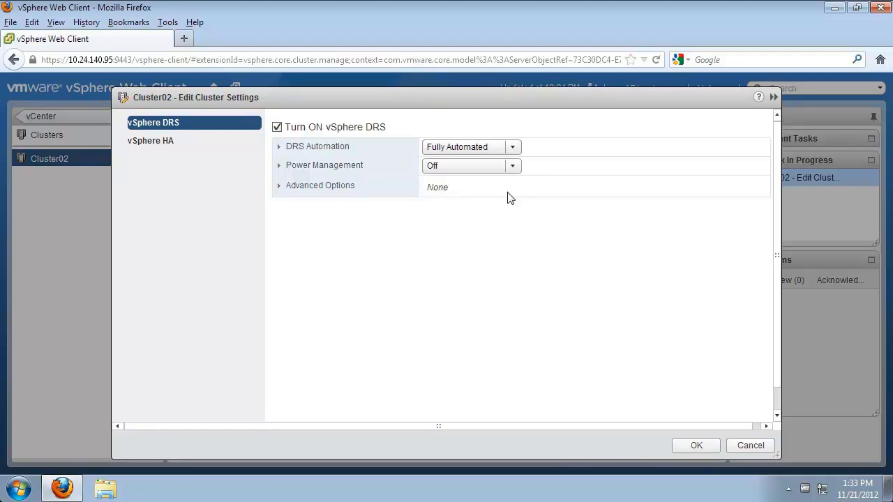
mouse_move(681, 420)
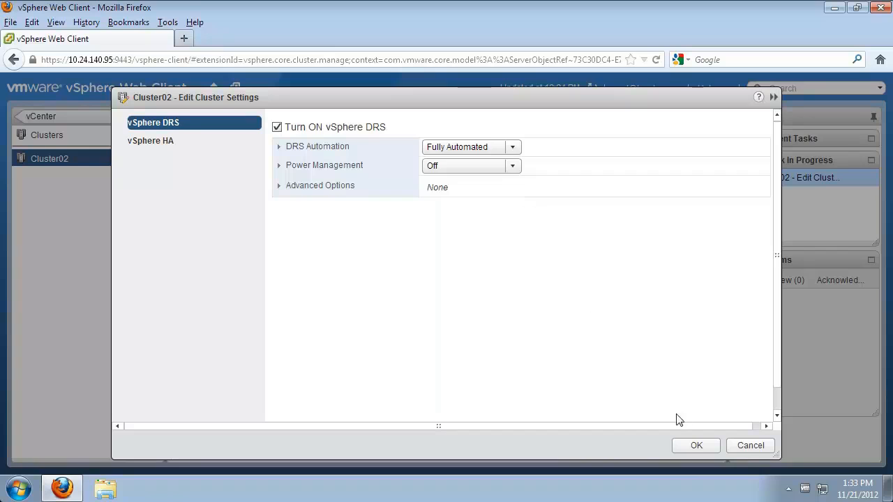
- Apply the DRS settings and review Cluster02's Summary showing a balanced, fully automated cluster
click(695, 445)
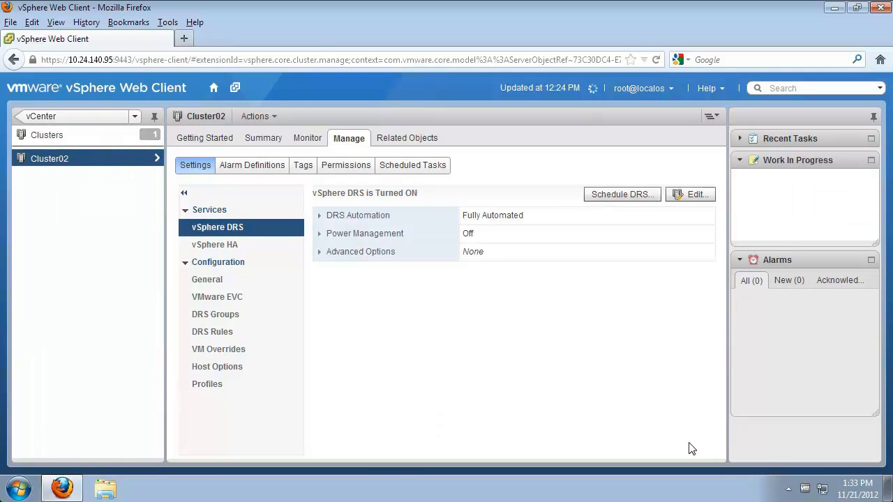
click(262, 138)
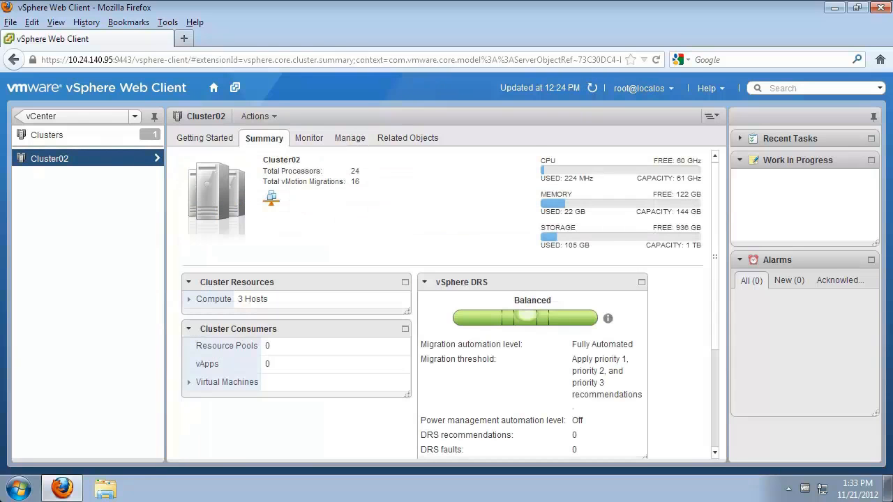
scroll(down, 3)
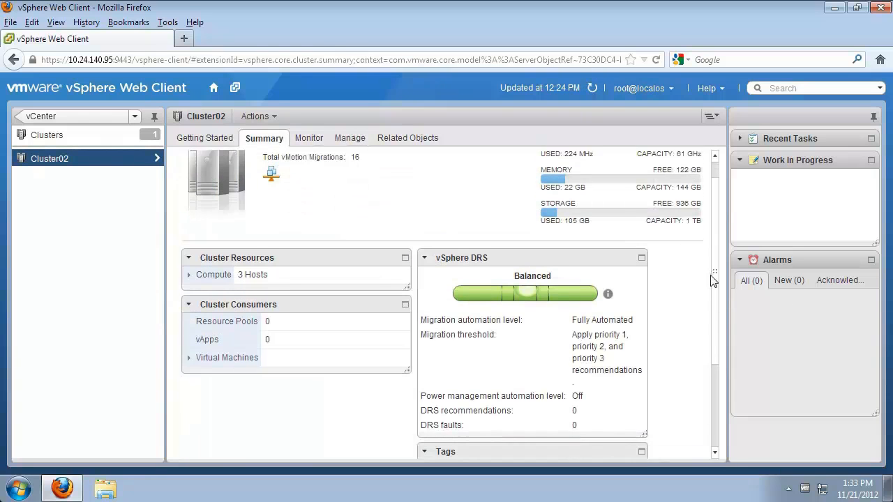
scroll(down, 3)
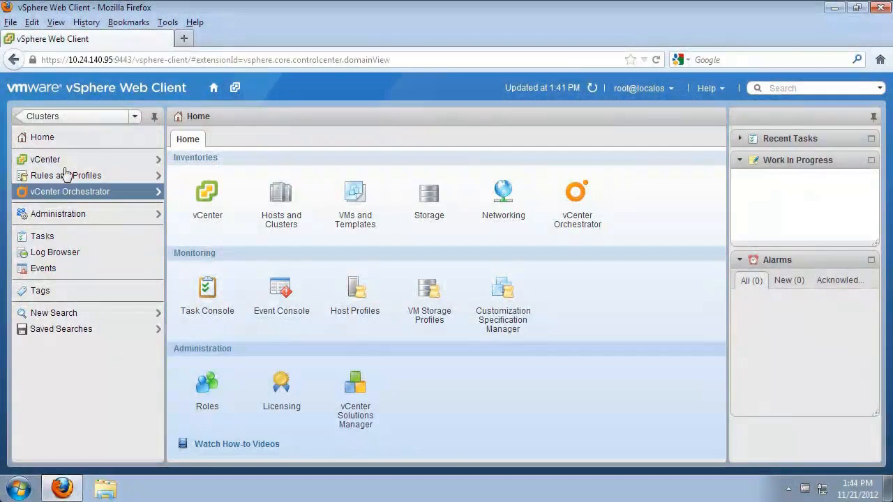
- Navigate back to Cluster02 and show its vSphere HA settings with HA off
click(45, 159)
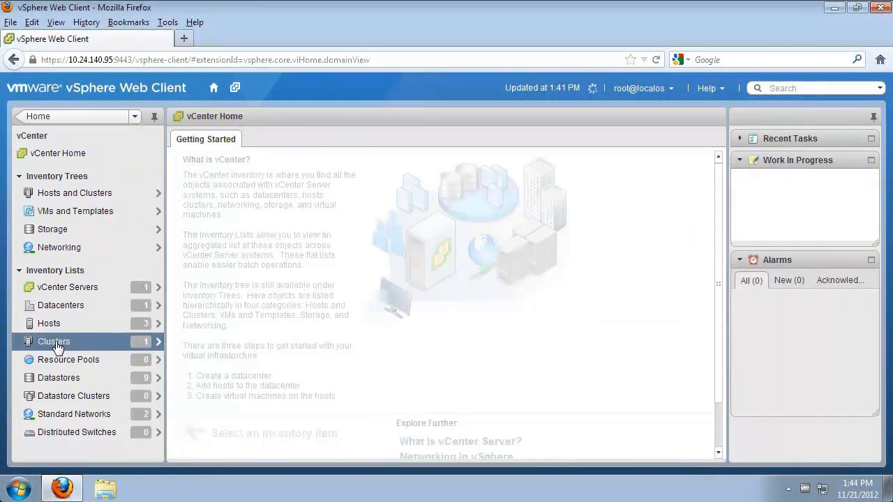
click(53, 340)
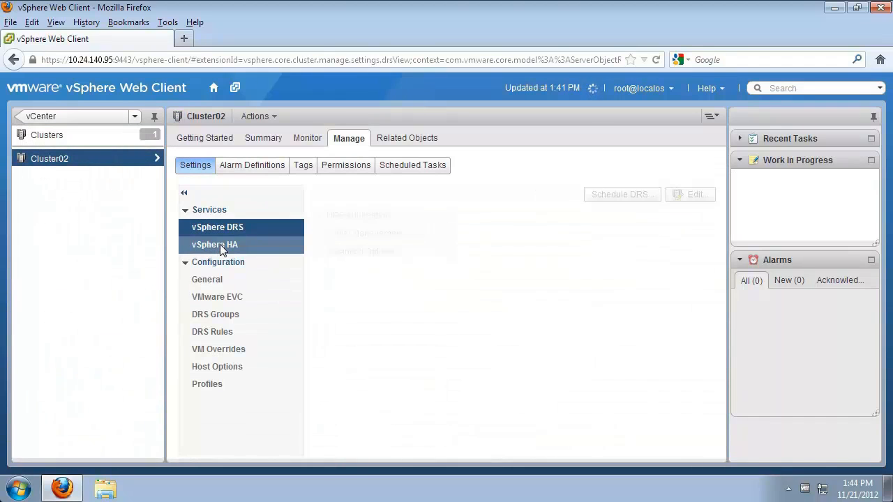
click(214, 245)
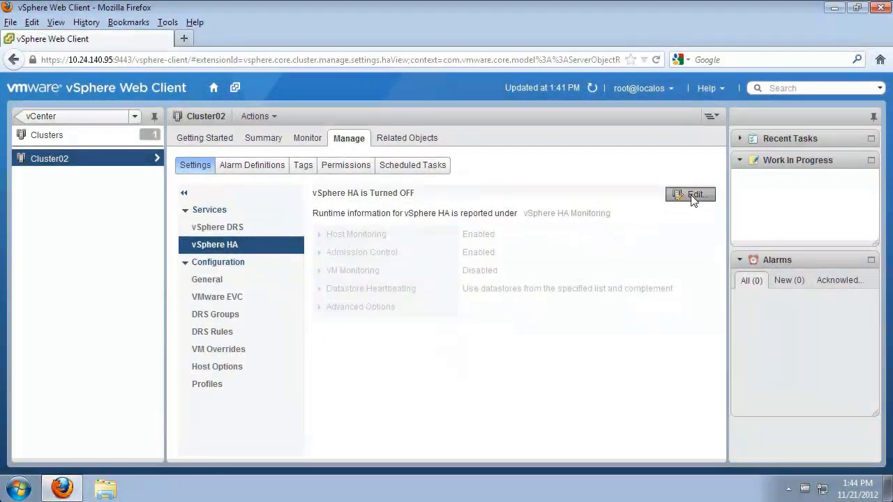
- Edit Cluster02 to turn on vSphere HA with VM Monitoring Only and apply it
click(691, 194)
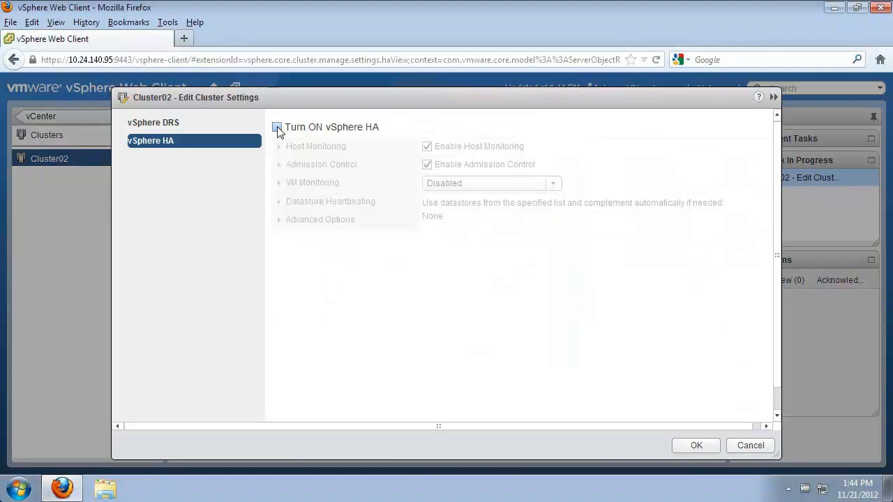
click(276, 127)
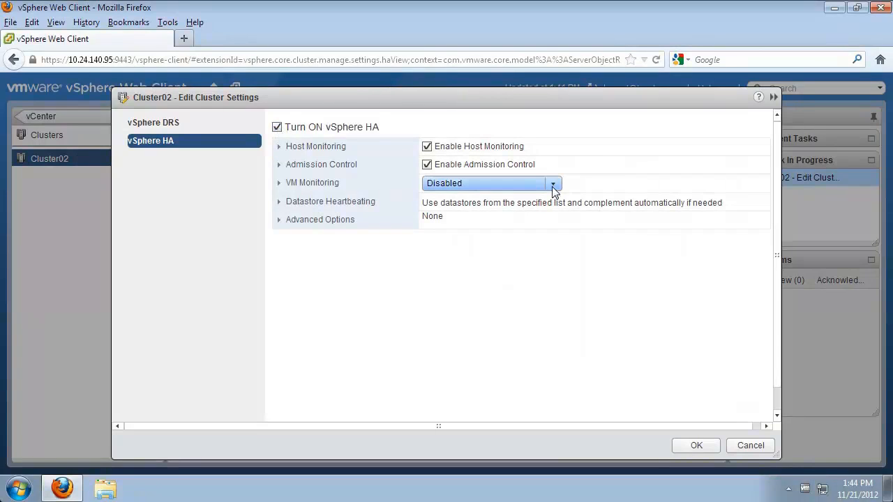
click(553, 183)
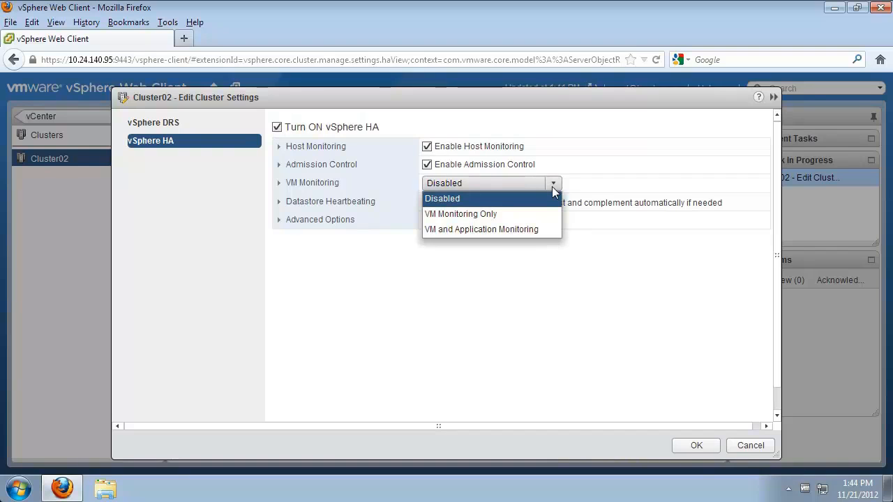
click(460, 215)
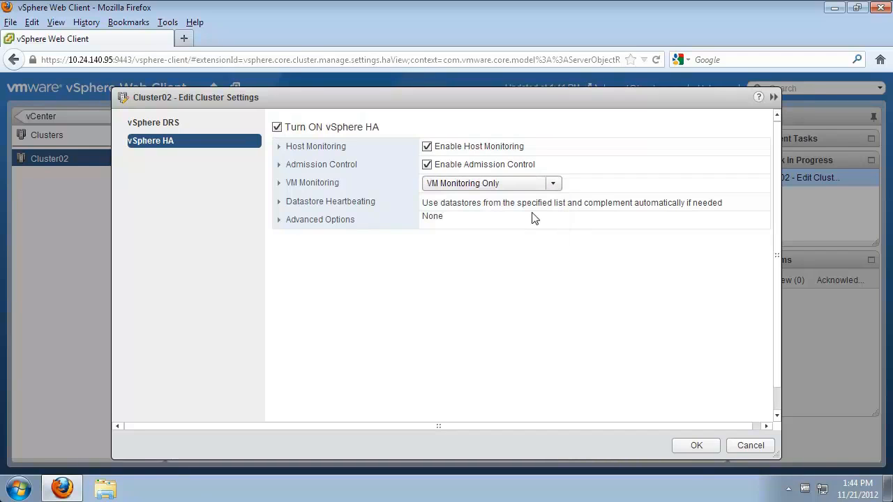
click(695, 446)
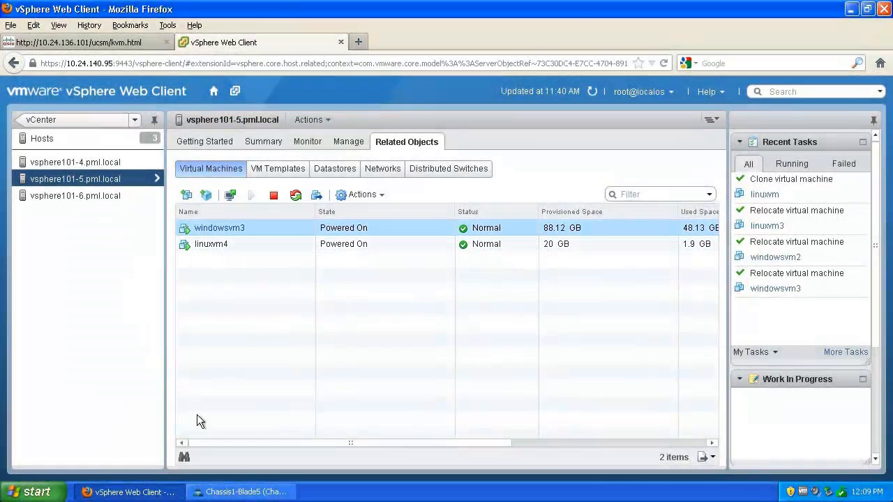
- Switch from host vsphere101-5's VM list to the Chassis1-Blade5 KVM console
click(240, 491)
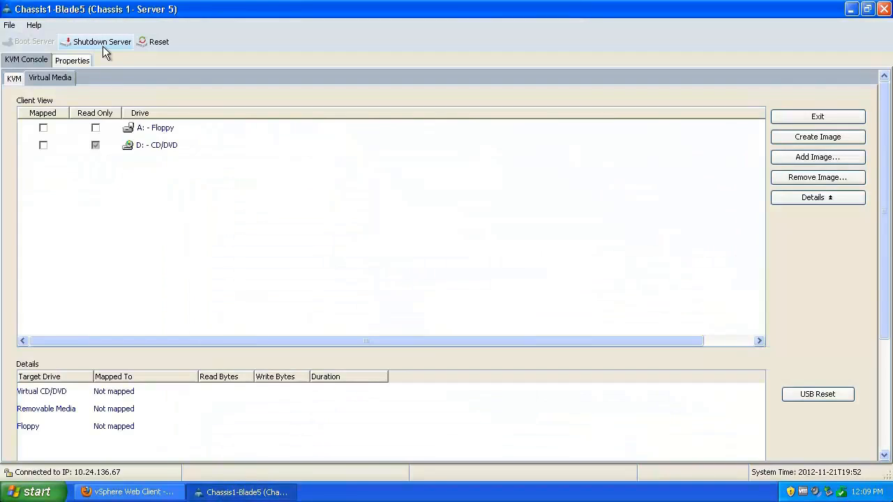
- Shut down the blade server from the KVM console to simulate host vsphere101-5 failing
click(102, 42)
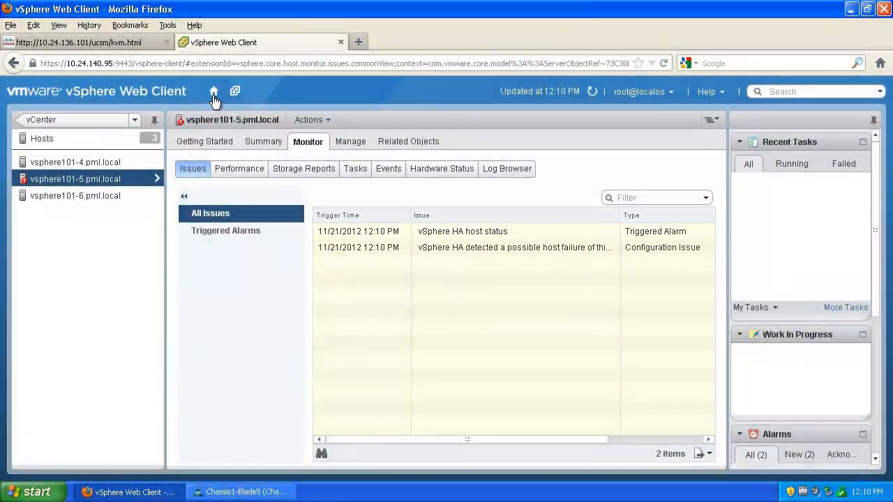
- Return to VMs and Templates showing Datacenter02's inventory with windowsvm3 and linuxvm4
click(213, 92)
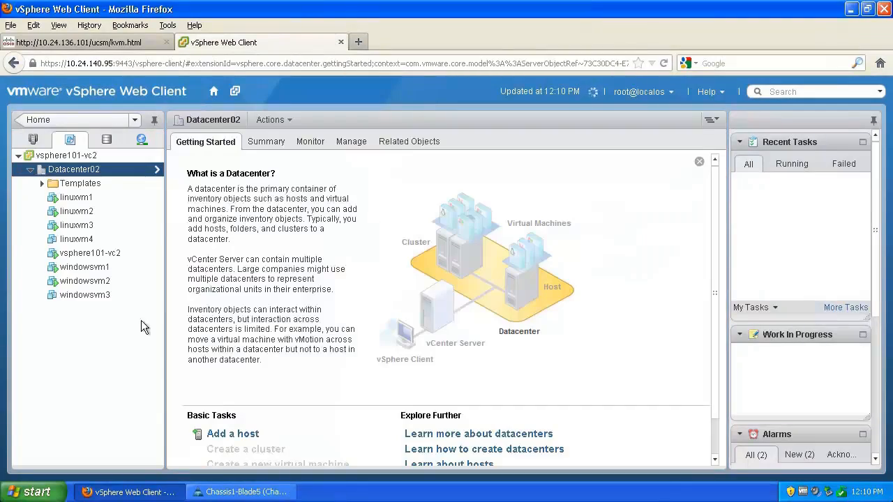
click(84, 294)
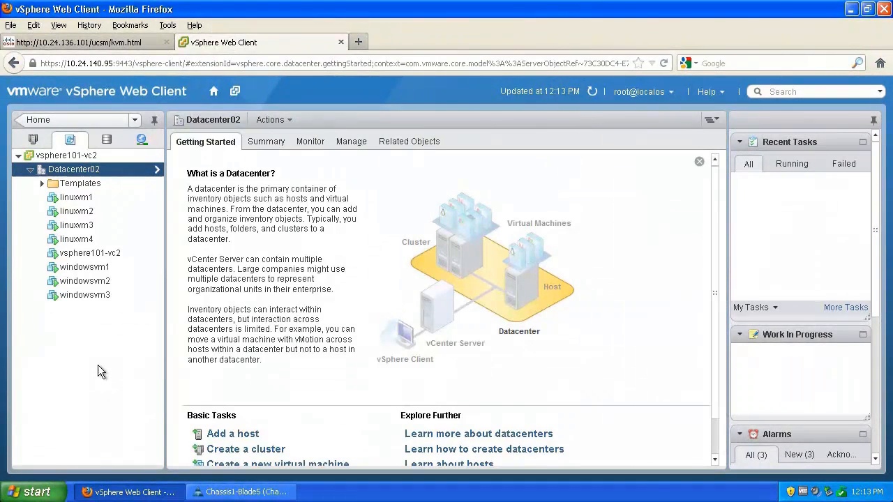
- Check windowsvm3 now runs on vsphere101-4 and linuxvm4 on vsphere101-6
click(84, 294)
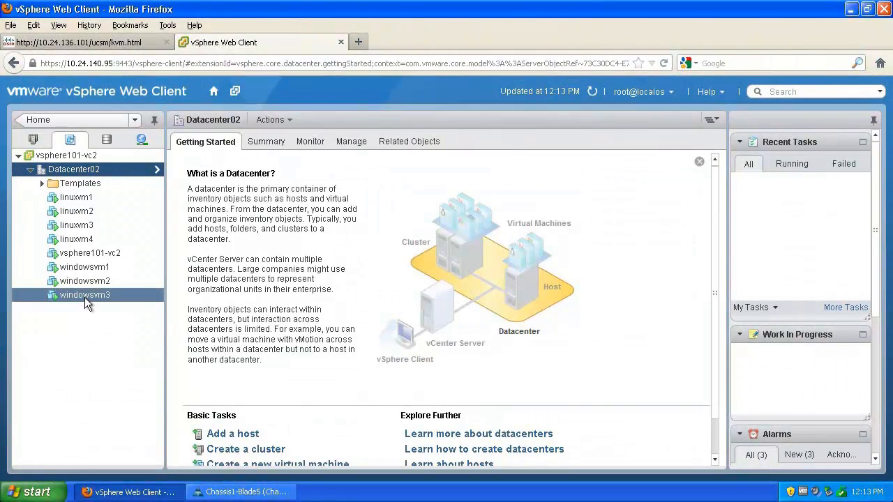
click(84, 294)
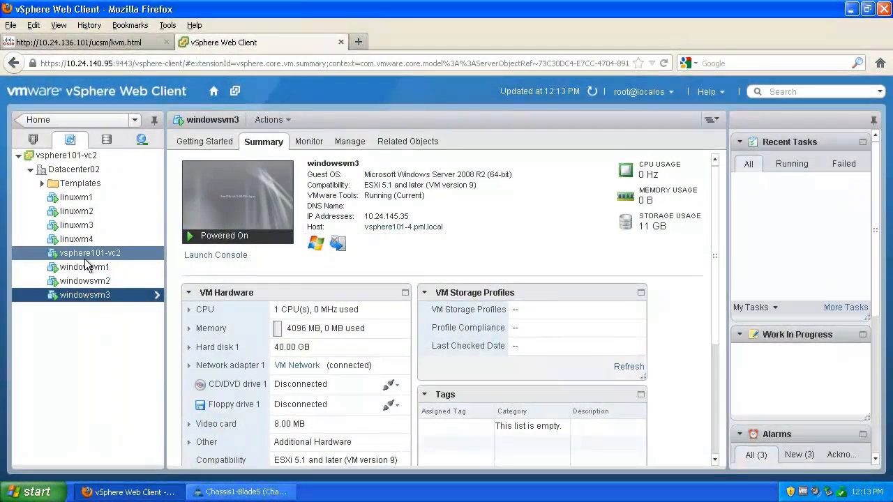
click(75, 239)
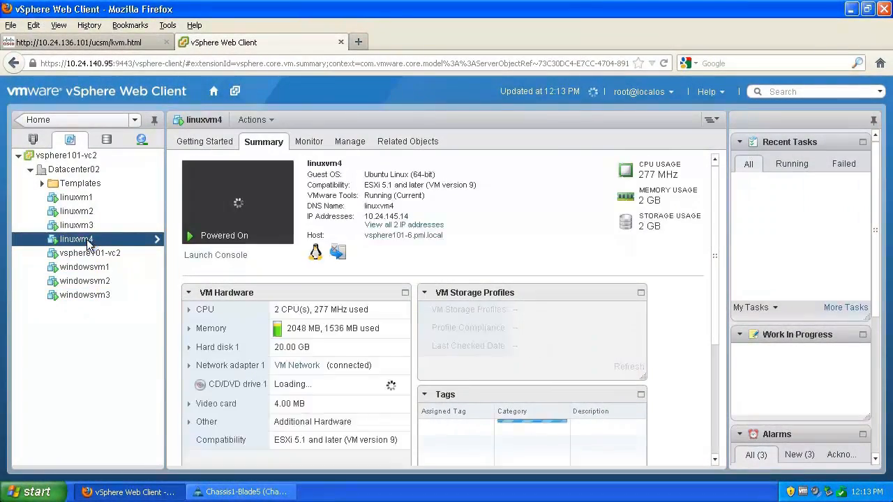